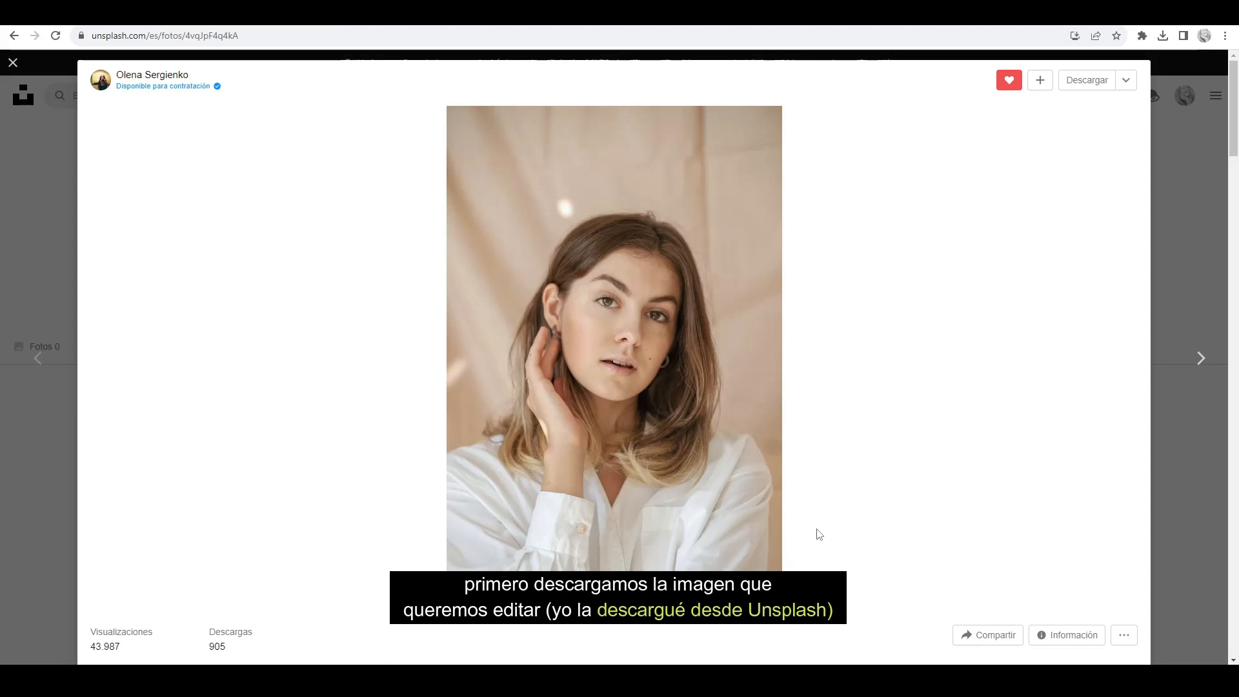
pyautogui.moveTo(684, 506)
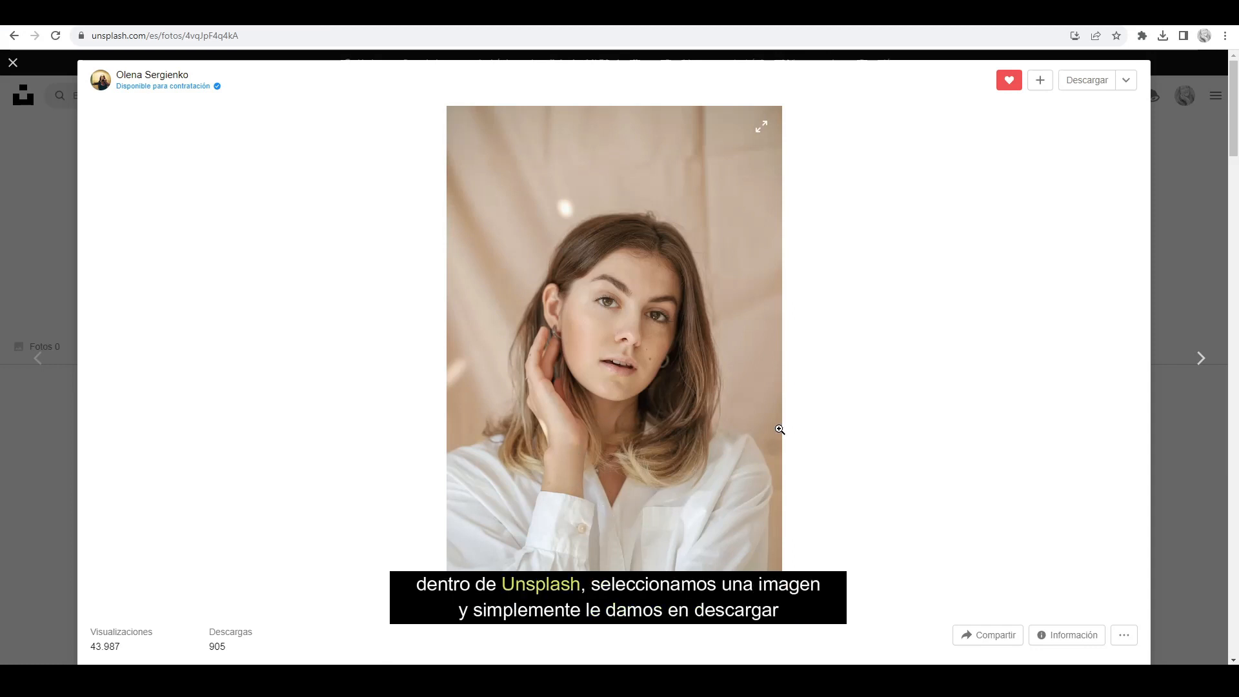
pyautogui.moveTo(1067, 89)
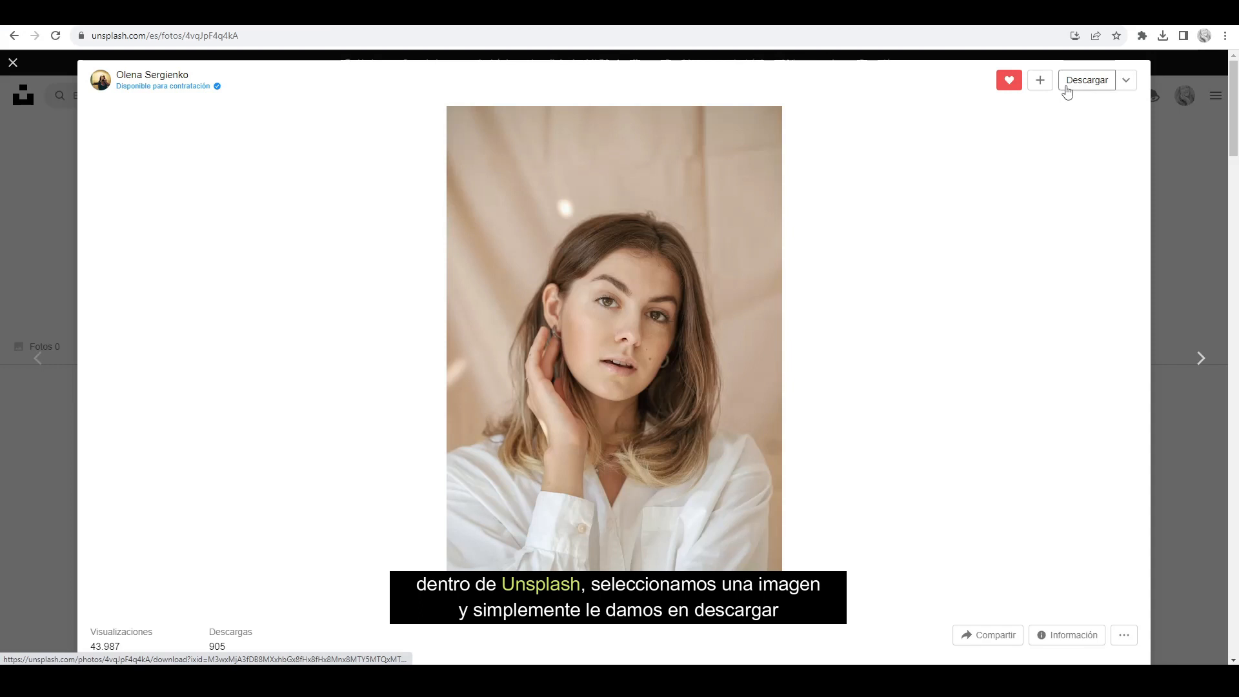
# Download the Unsplash portrait of the young woman in the white shirt with Descargar.
pyautogui.click(1125, 80)
pyautogui.write('ad')
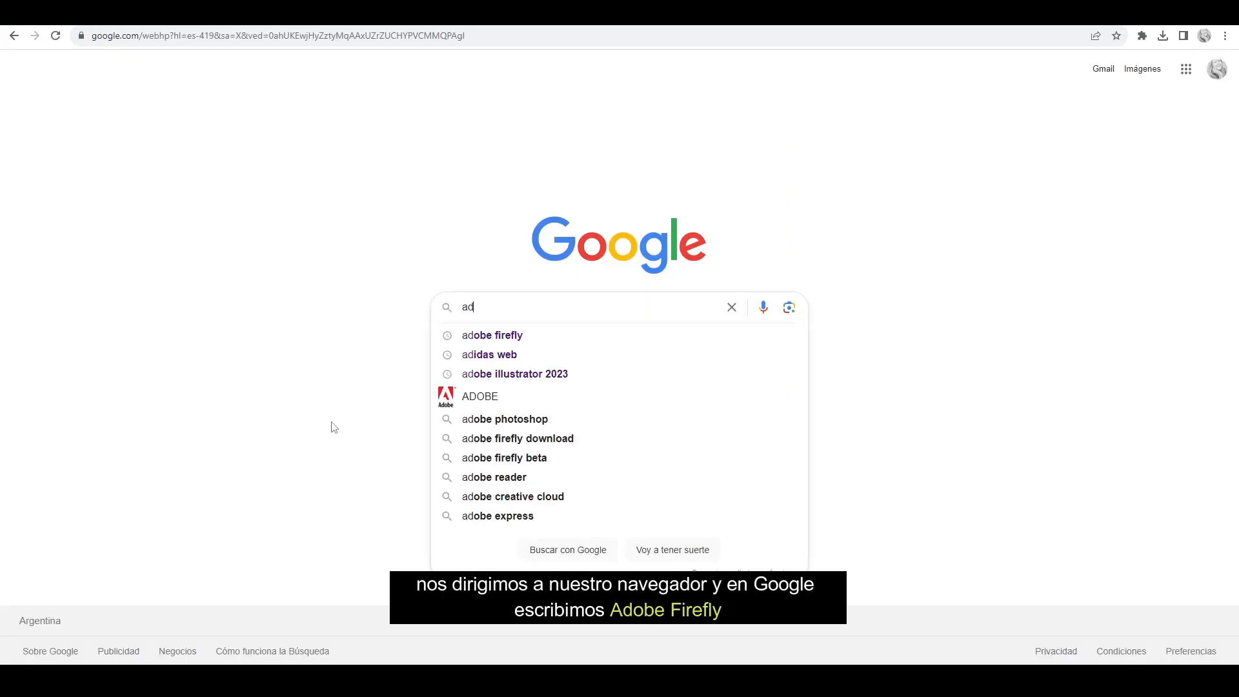
pyautogui.moveTo(539, 374)
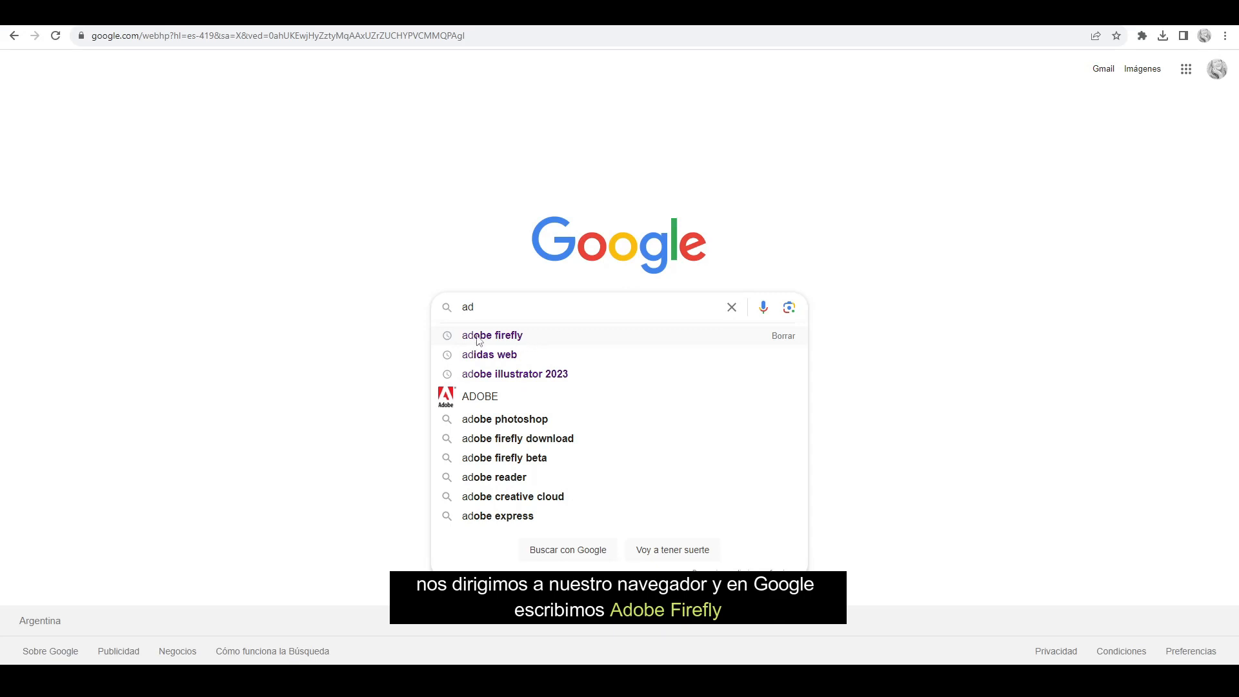
# Search Google for 'adobe firefly' and open the adobe.com Firefly generative AI page.
pyautogui.click(492, 335)
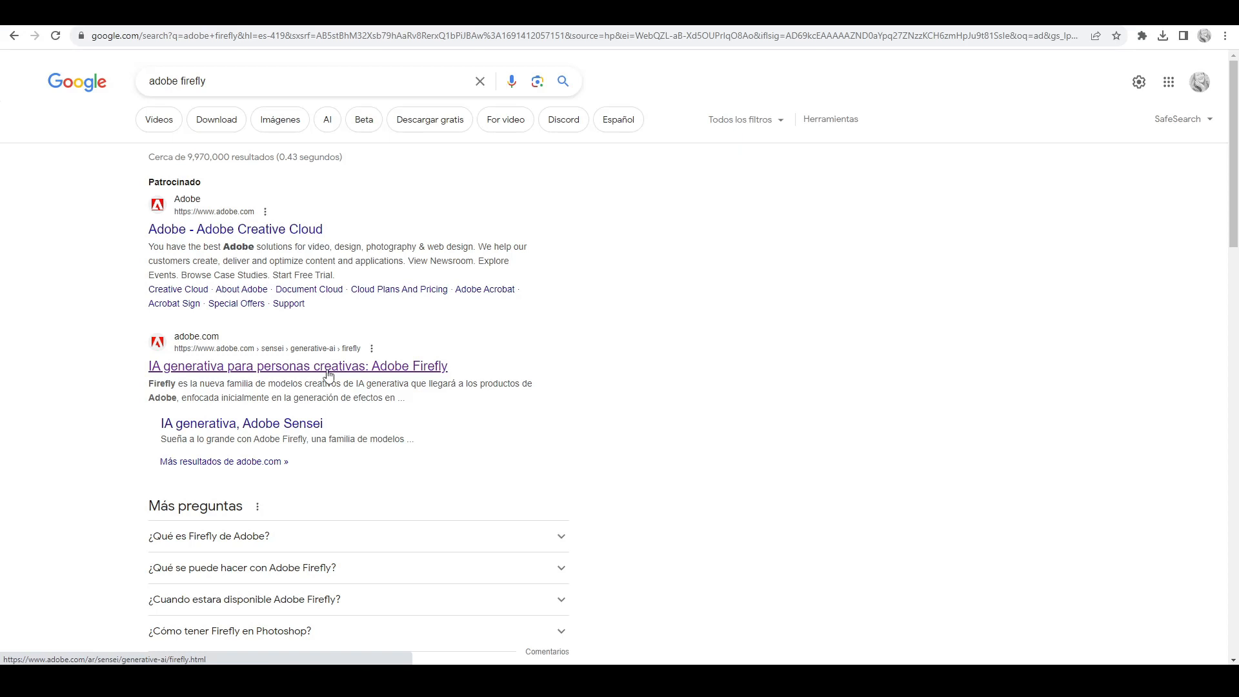
pyautogui.click(328, 365)
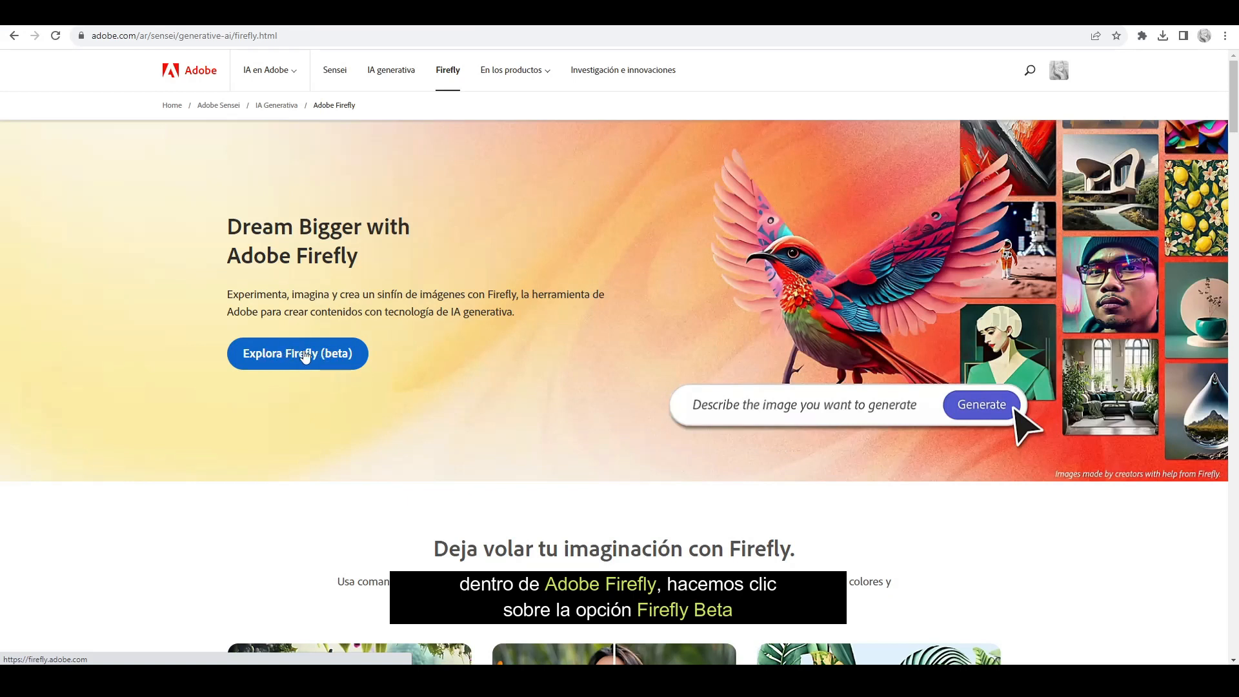
# Enter 'Explora Firefly (beta)' and launch the Relleno generativo card.
pyautogui.click(297, 353)
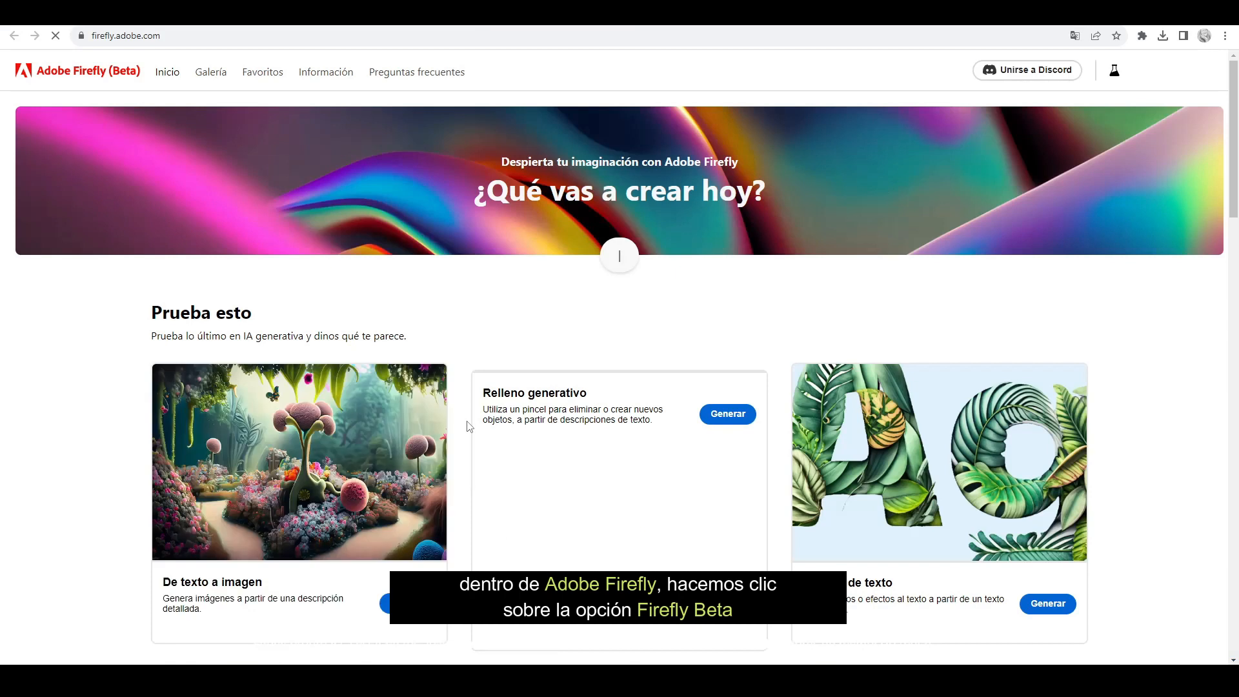
pyautogui.scroll(-3)
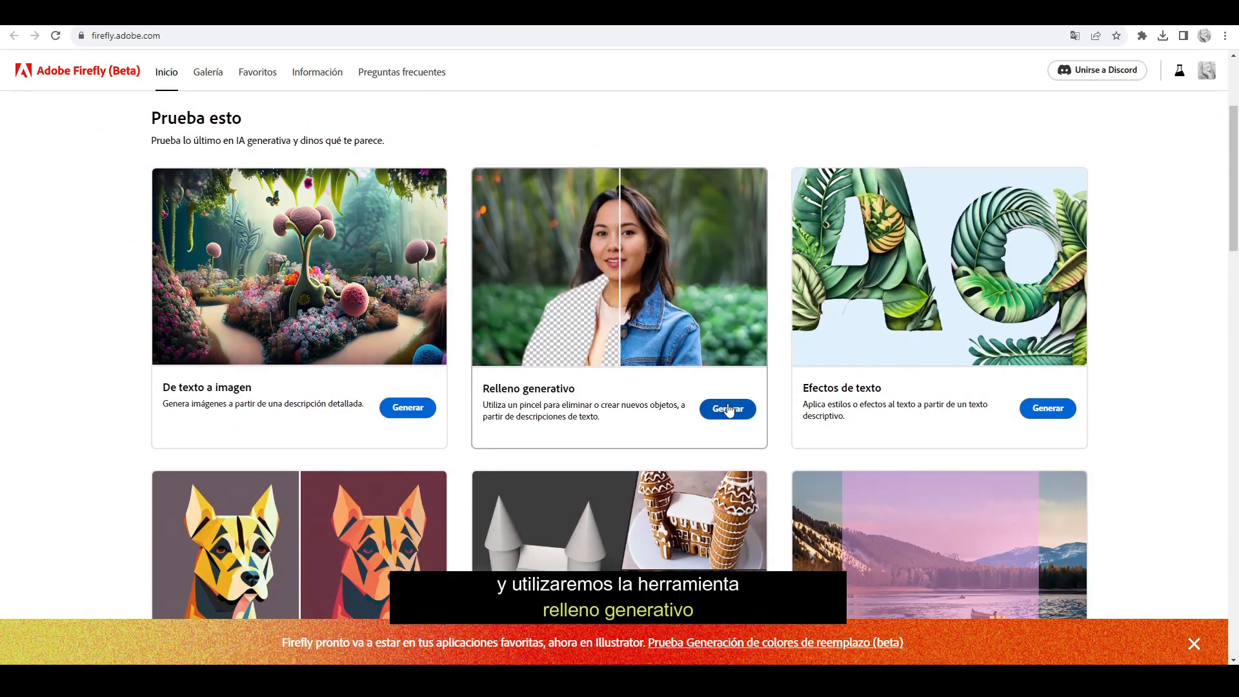
pyautogui.click(727, 409)
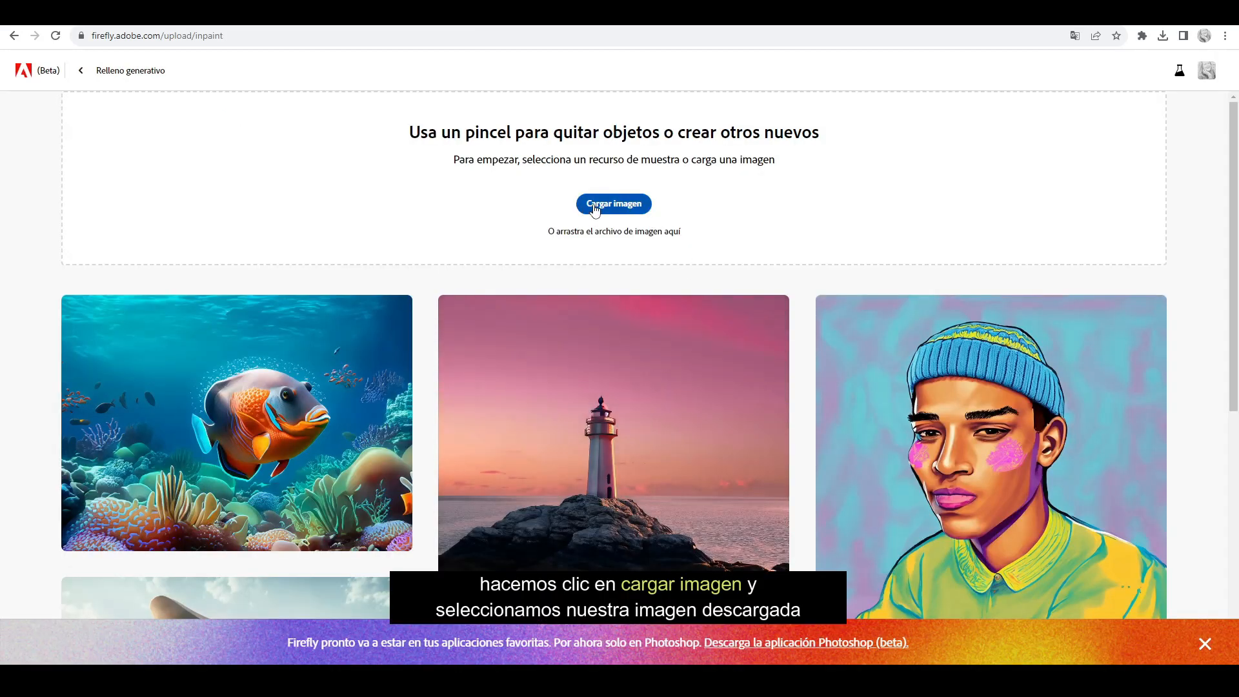
# Upload the downloaded portrait photo through 'Cargar imagen'.
pyautogui.click(612, 203)
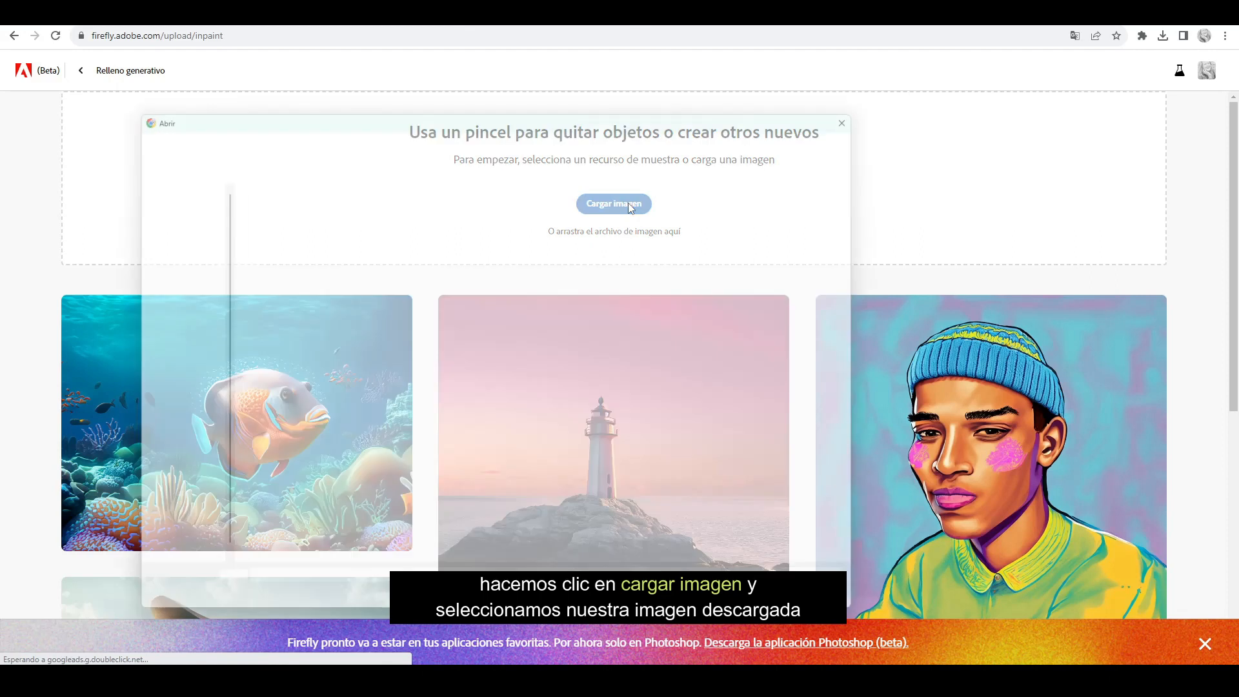
pyautogui.click(613, 203)
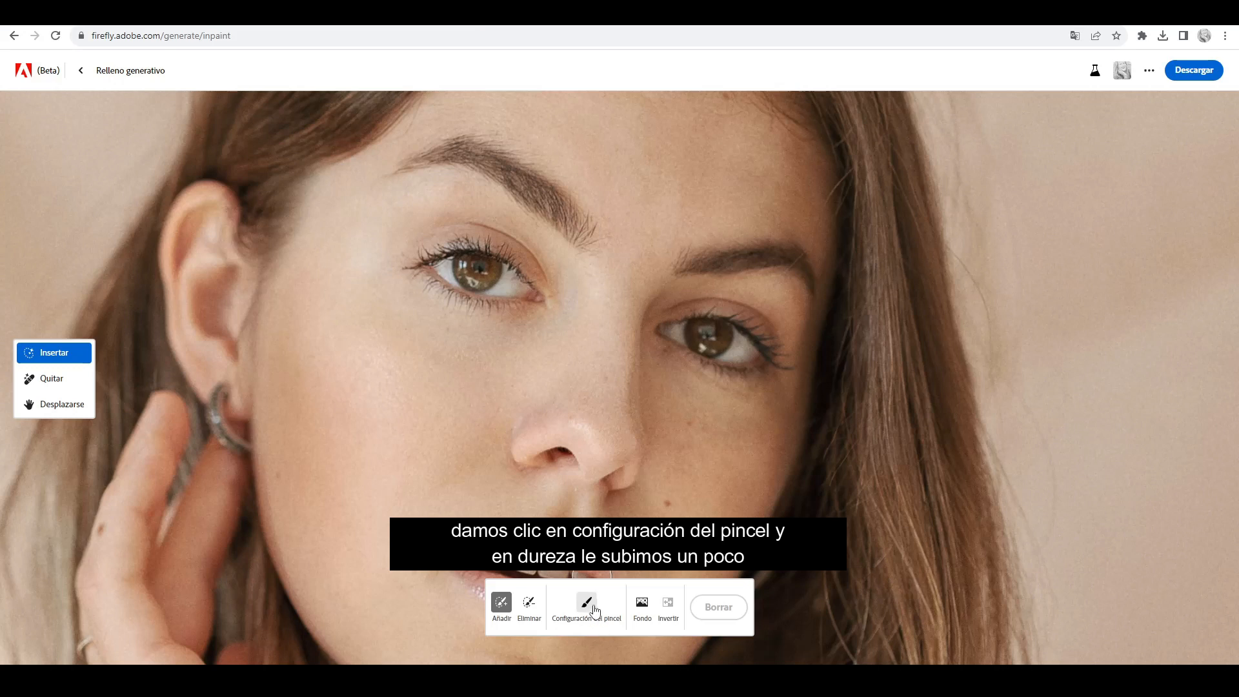
# Raise the Dureza del pincel slider slightly in the brush settings.
pyautogui.click(586, 603)
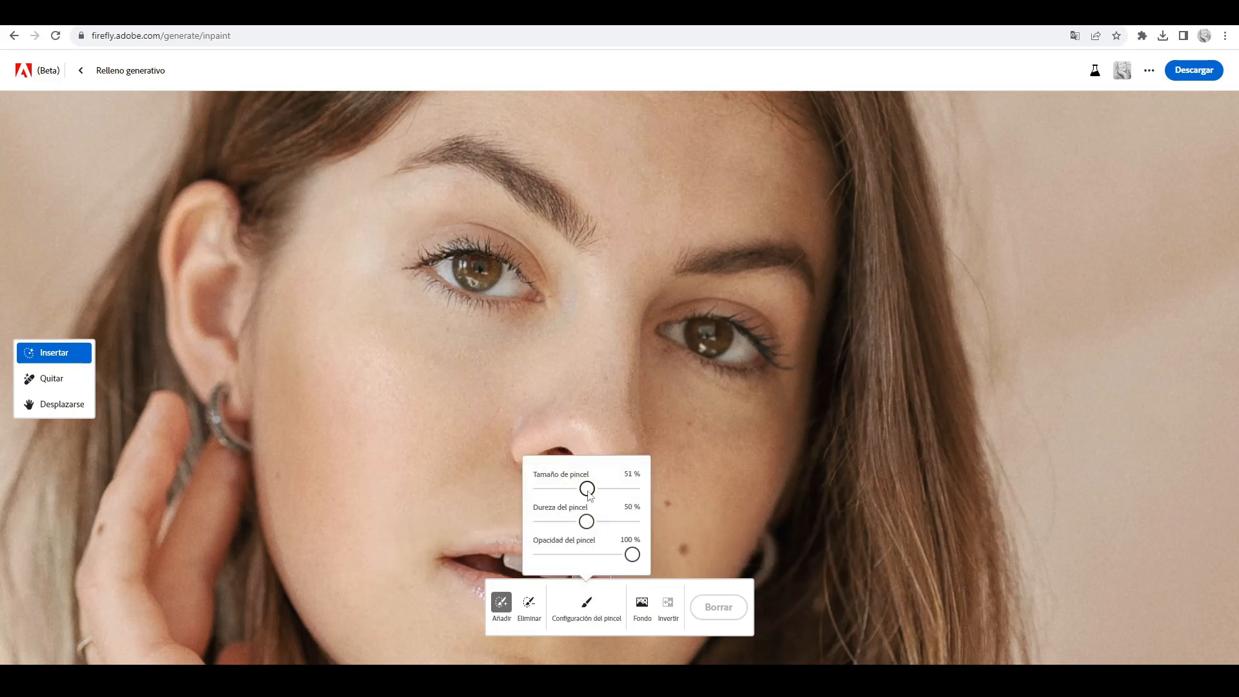
pyautogui.moveTo(587, 520); pyautogui.dragTo(598, 521)
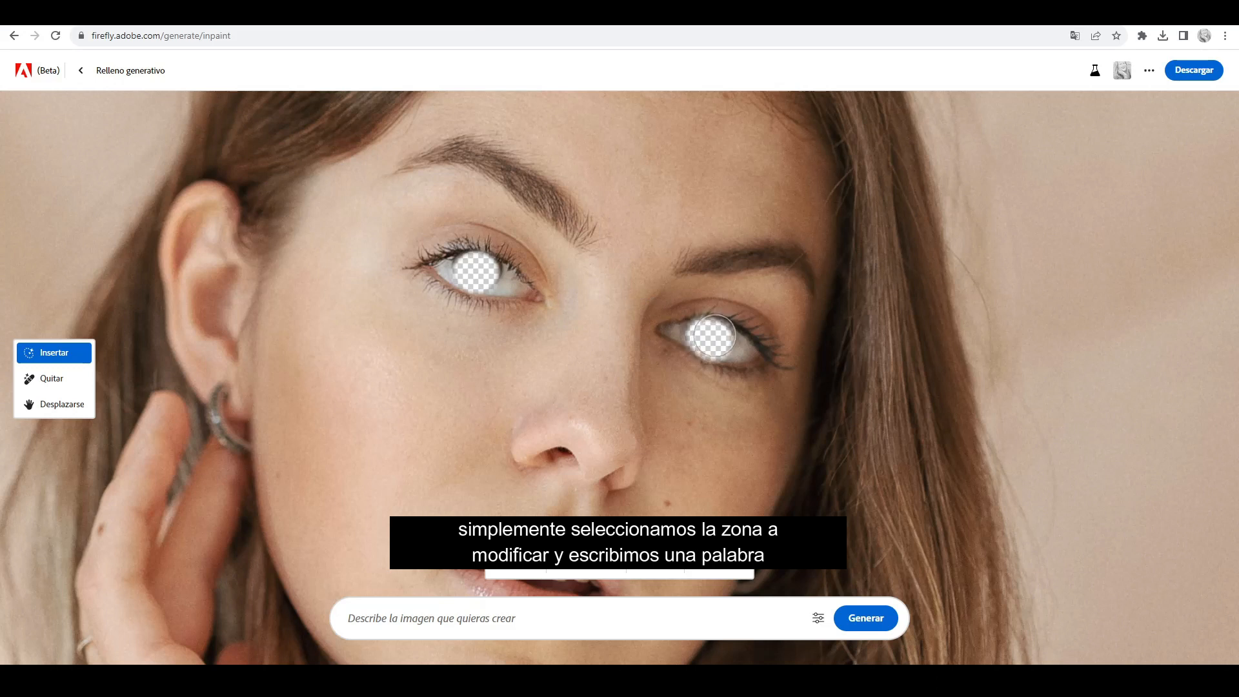
# Generate eyes from the prompt 'ojos color miel' and preview the second variation.
pyautogui.write('ojos')
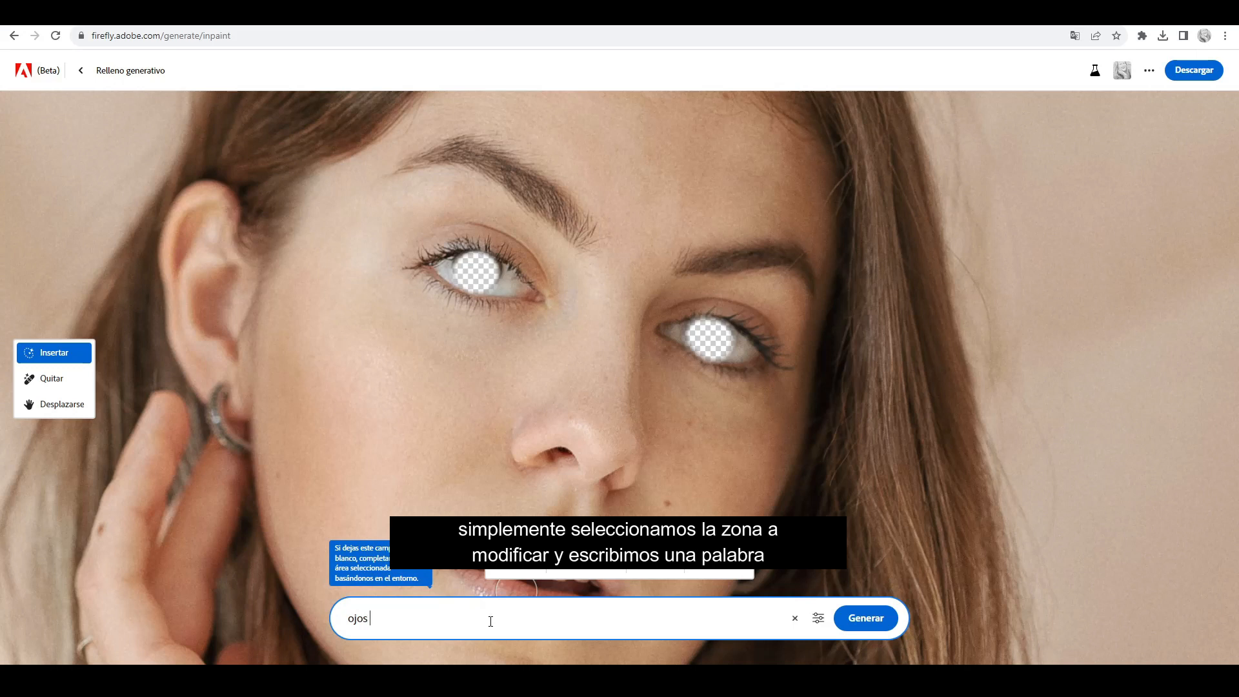
pyautogui.write('color miel')
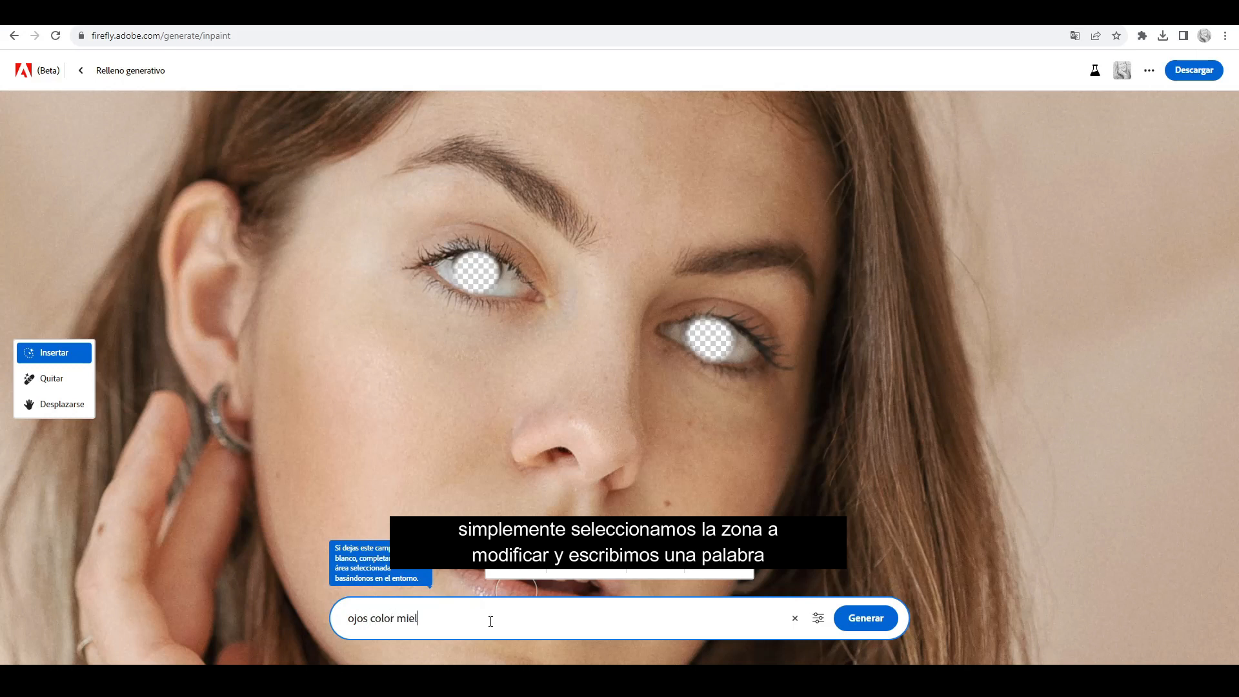
pyautogui.click(865, 618)
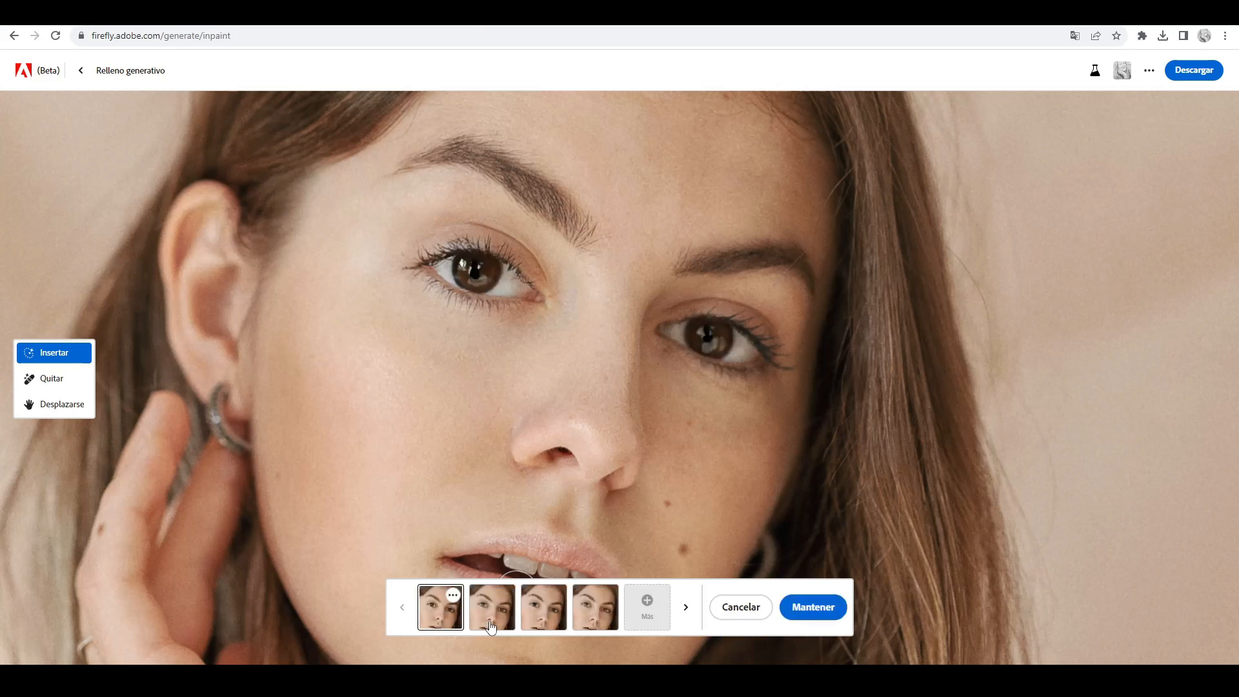
pyautogui.click(595, 607)
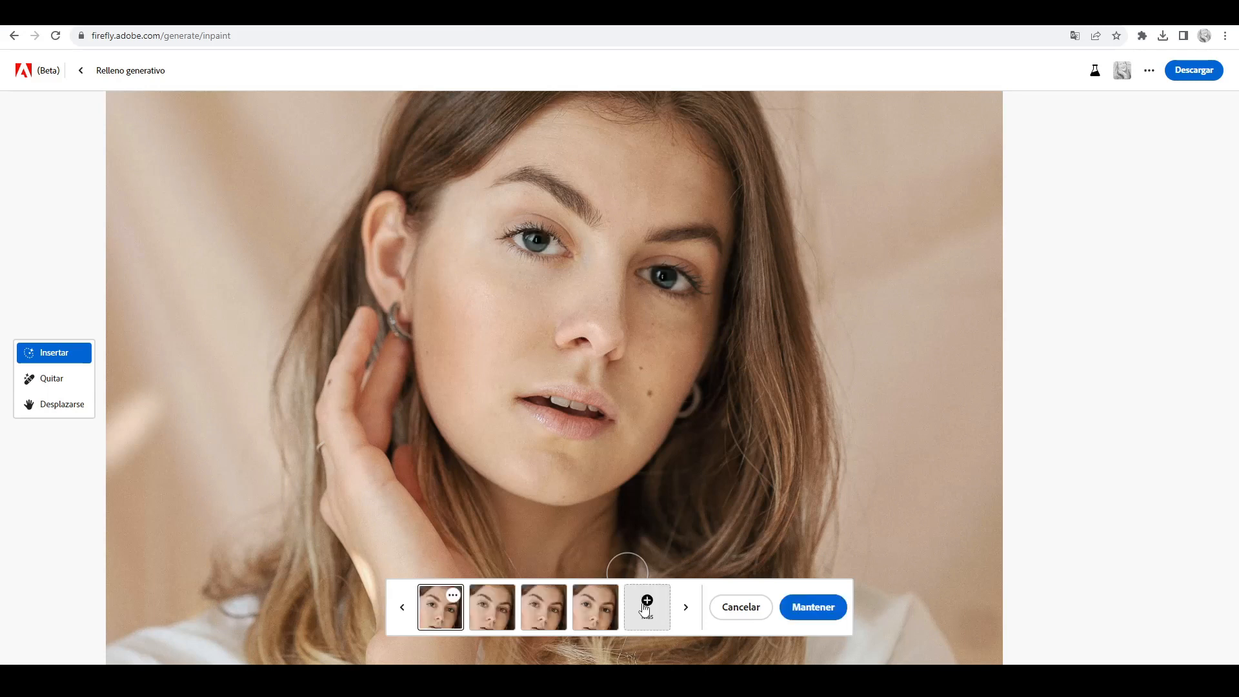
# Revise the eye prompt, regenerate, and keep the blue eyes result.
pyautogui.click(492, 606)
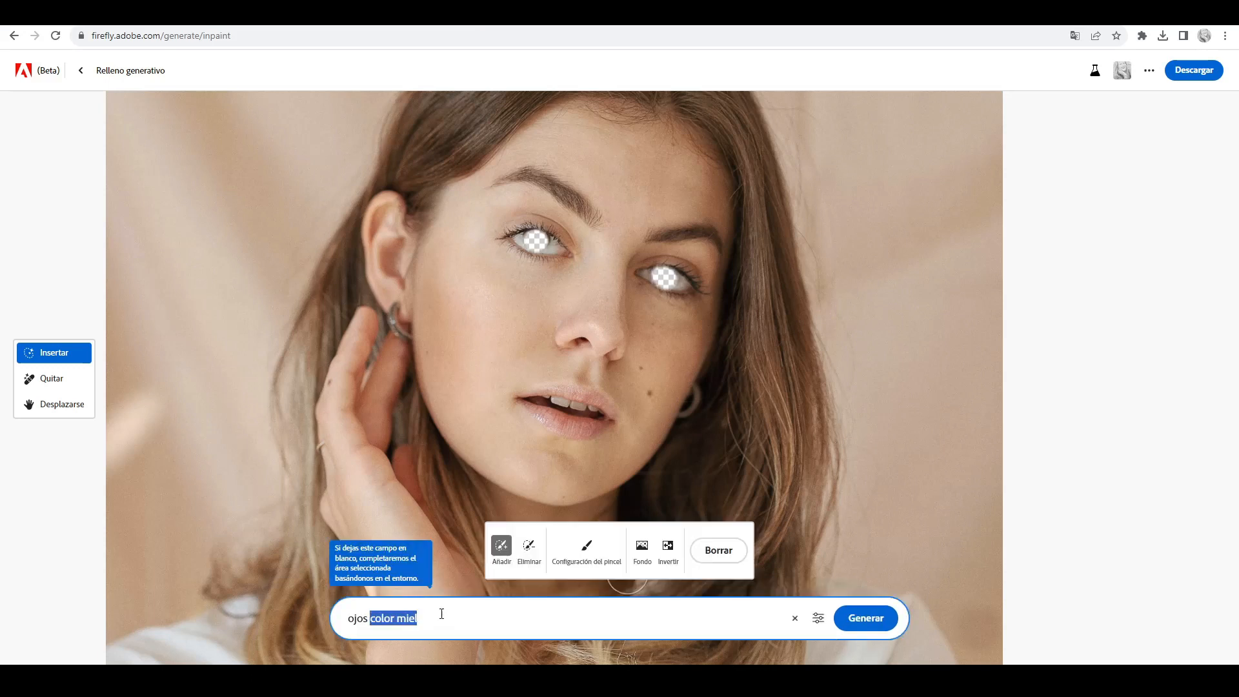
pyautogui.click(865, 617)
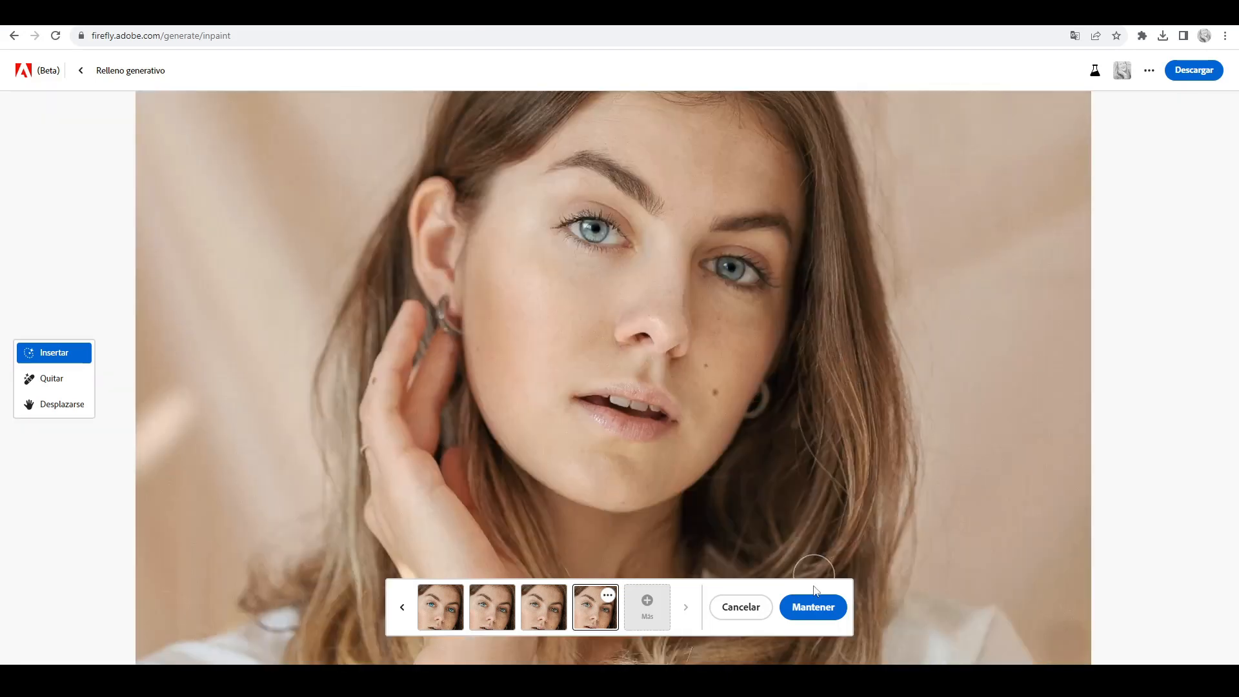
pyautogui.click(812, 607)
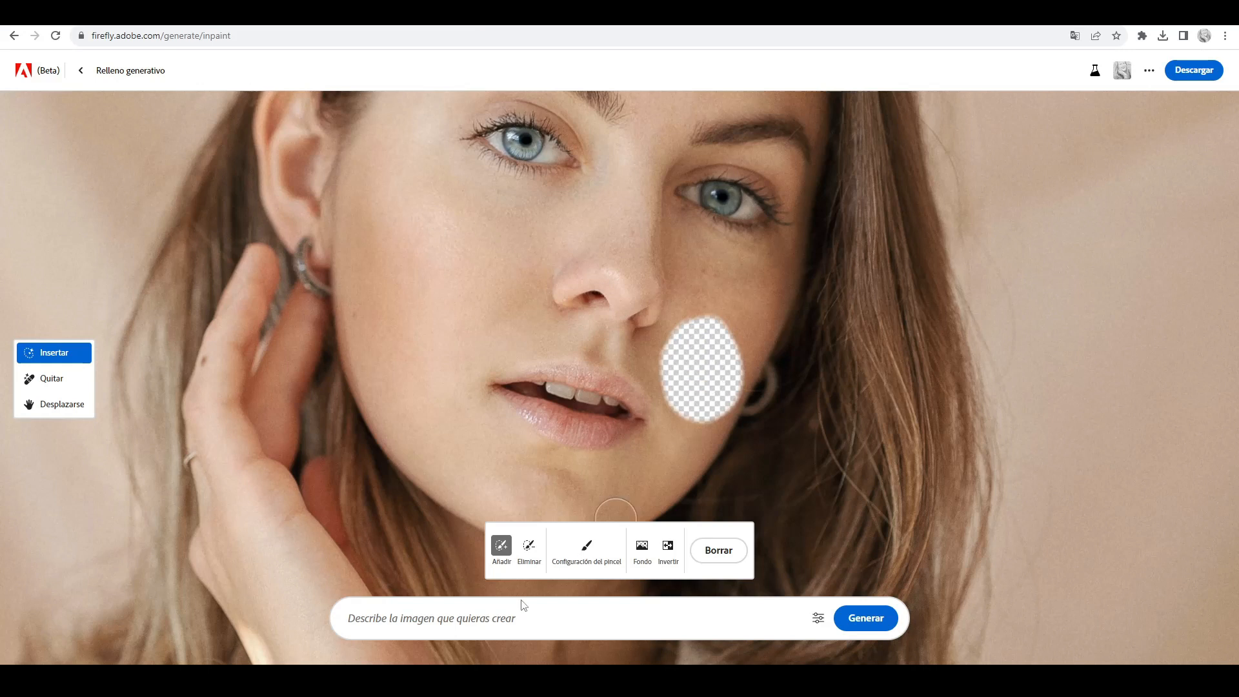
# Generate a black heart tattoo on the cheek from 'tatuaje', compare variations, keep one.
pyautogui.write('tatuaje')
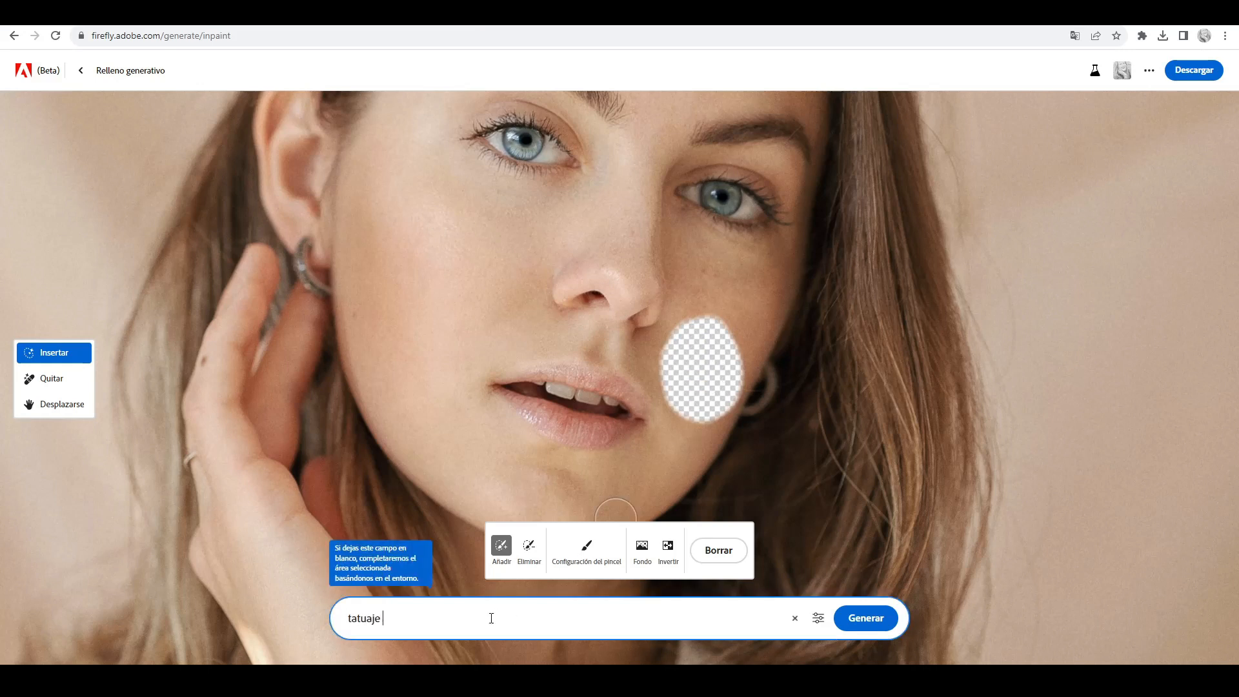
pyautogui.click(865, 617)
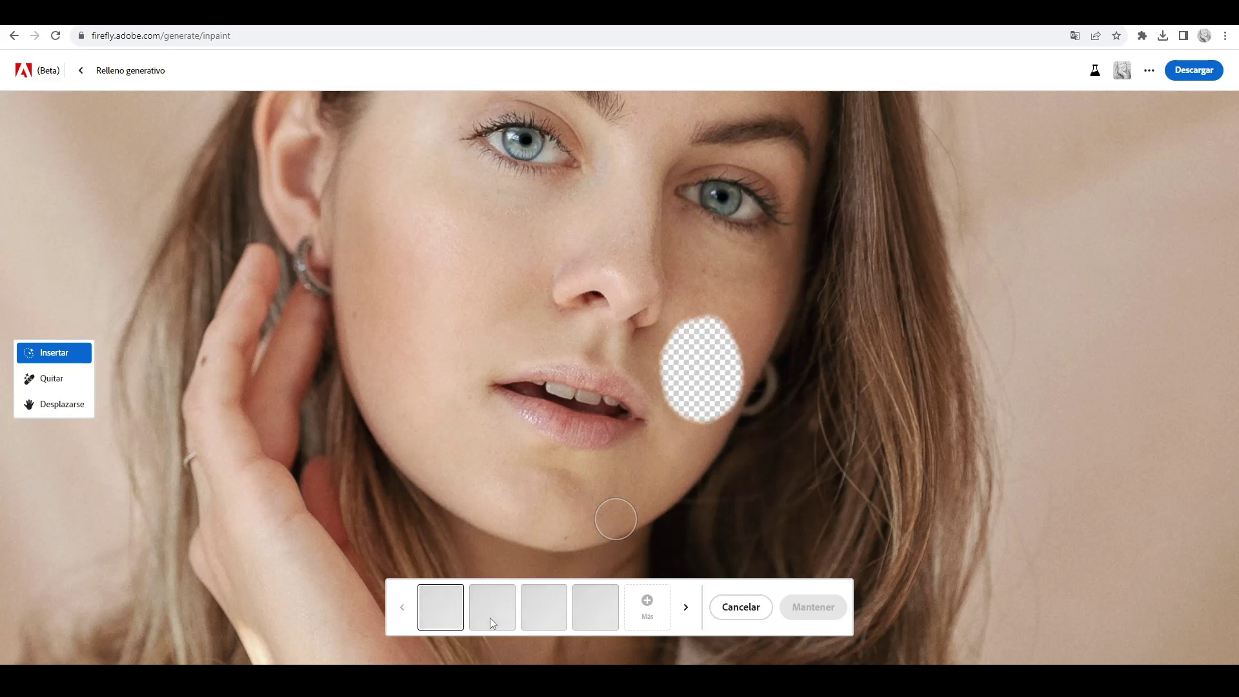
pyautogui.click(492, 607)
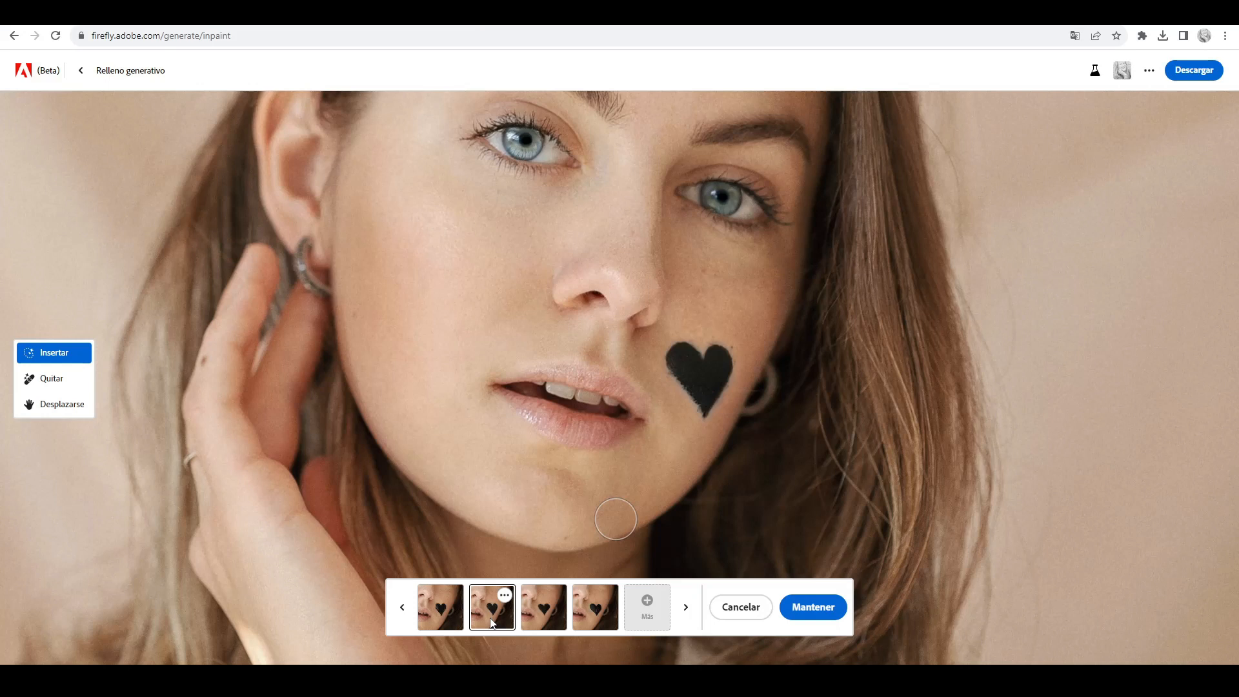
pyautogui.click(595, 606)
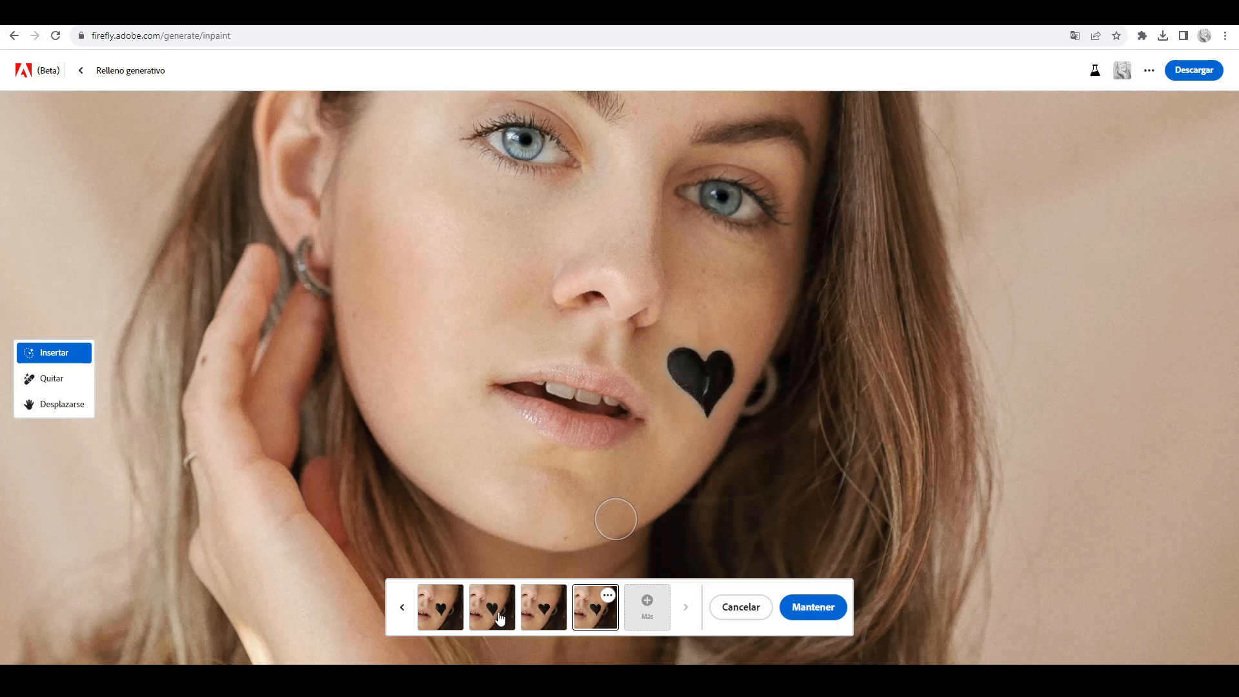
pyautogui.click(491, 607)
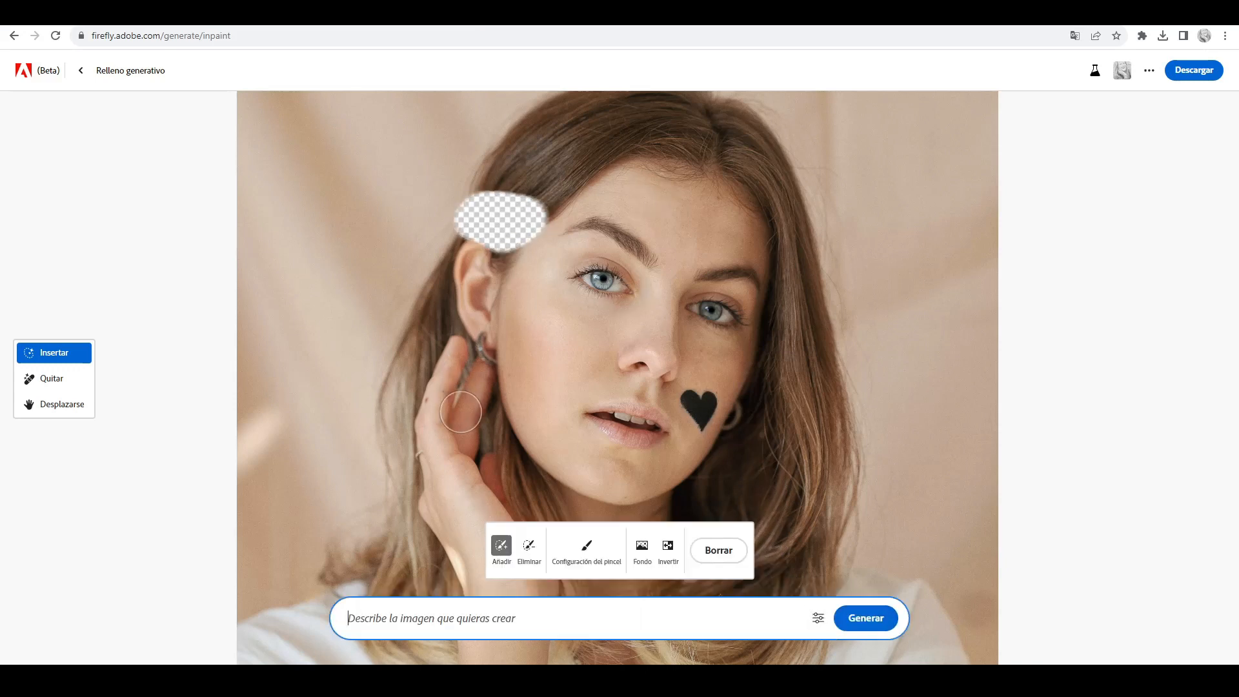
# Generate a metal hair clip above the ear, compare variations, and keep the second.
pyautogui.click(865, 618)
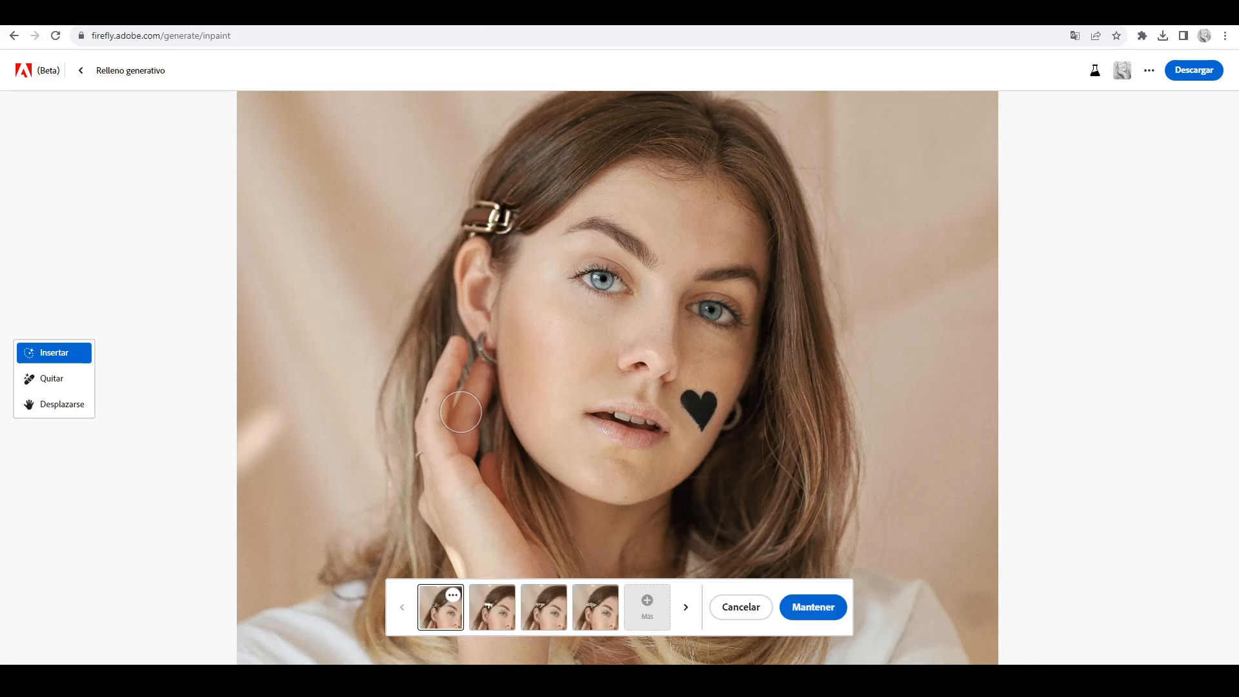
pyautogui.click(492, 606)
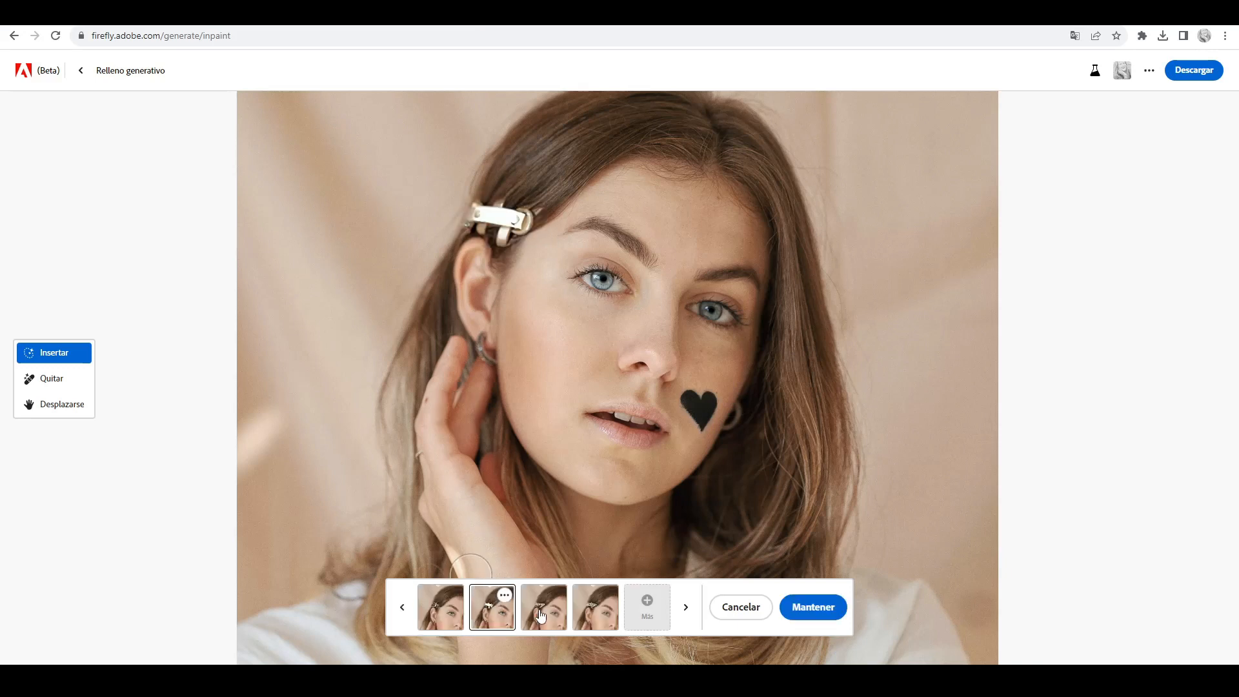
pyautogui.click(595, 607)
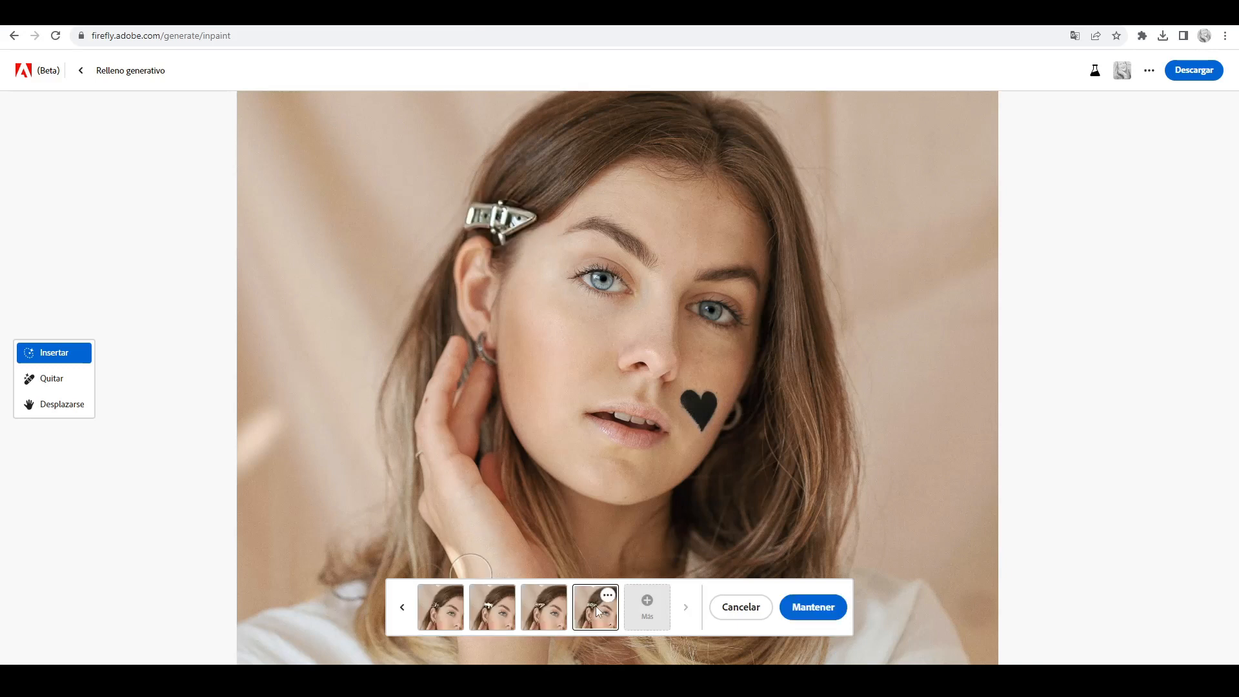
pyautogui.click(491, 607)
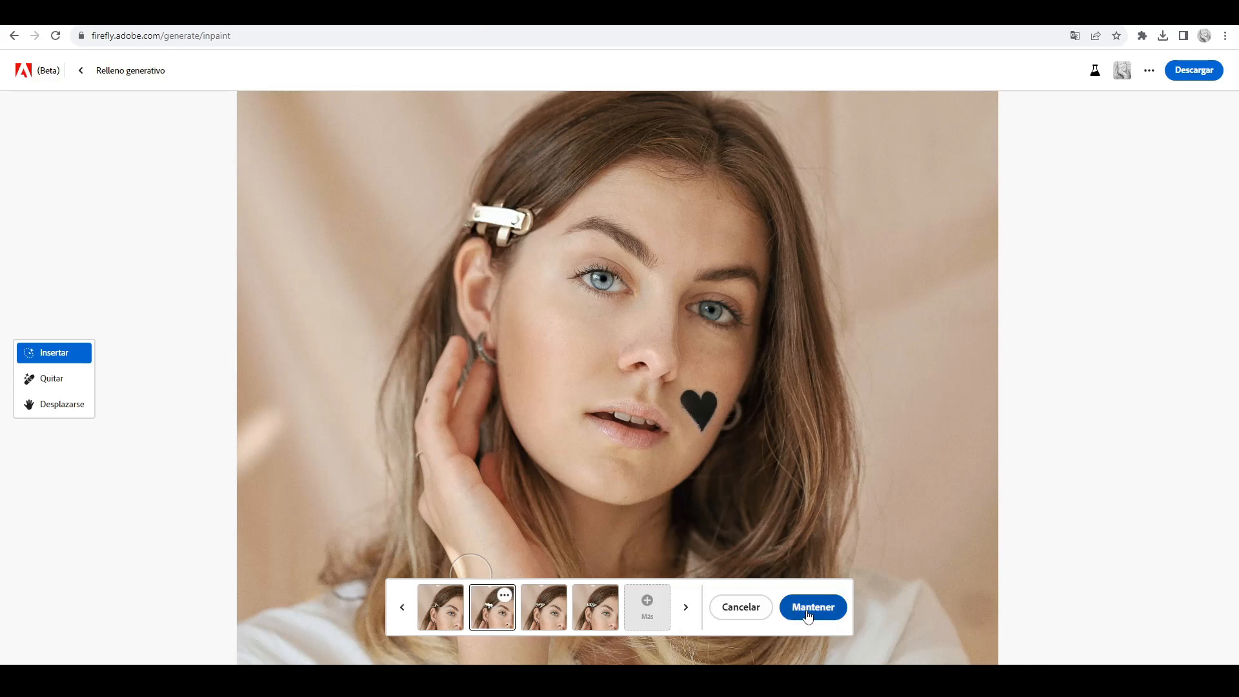
pyautogui.click(812, 607)
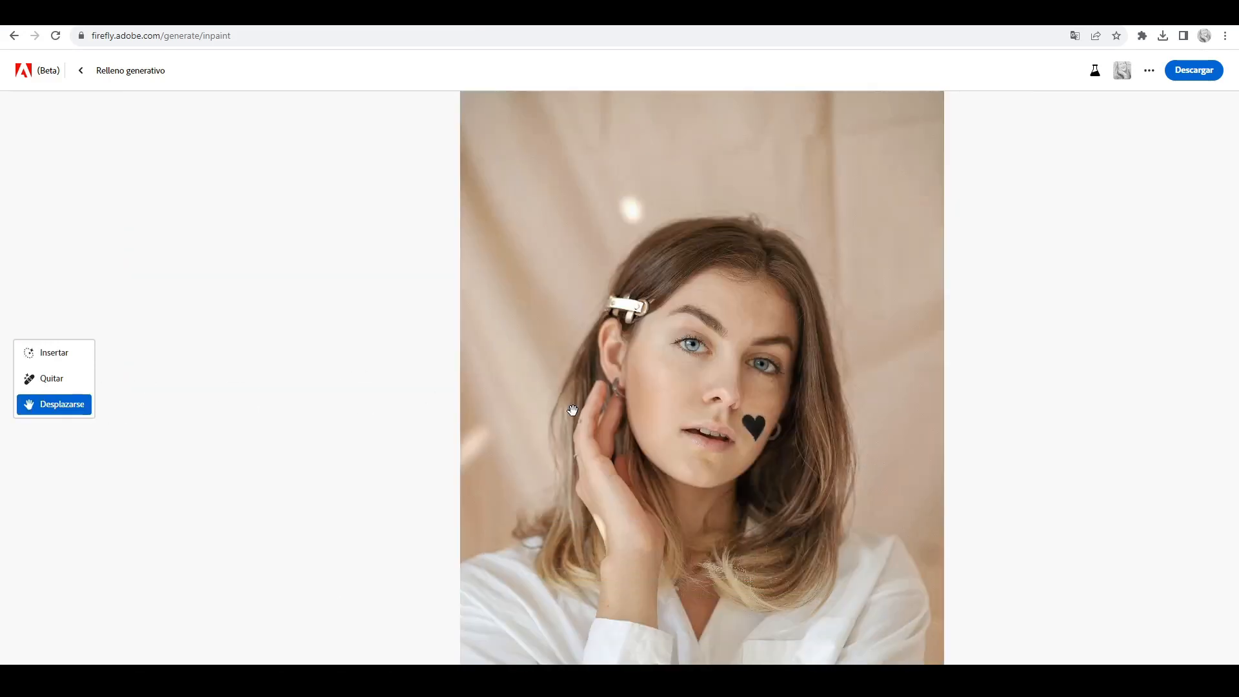
pyautogui.moveTo(572, 411); pyautogui.dragTo(584, 242)
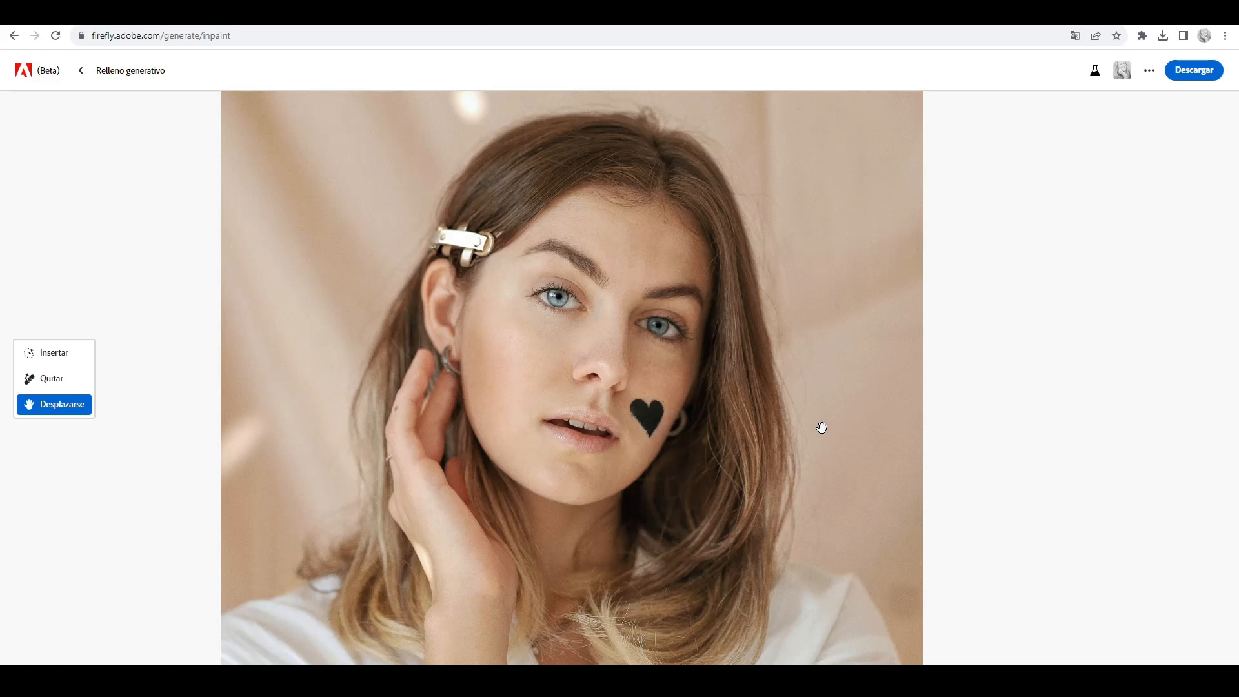
pyautogui.moveTo(1207, 76)
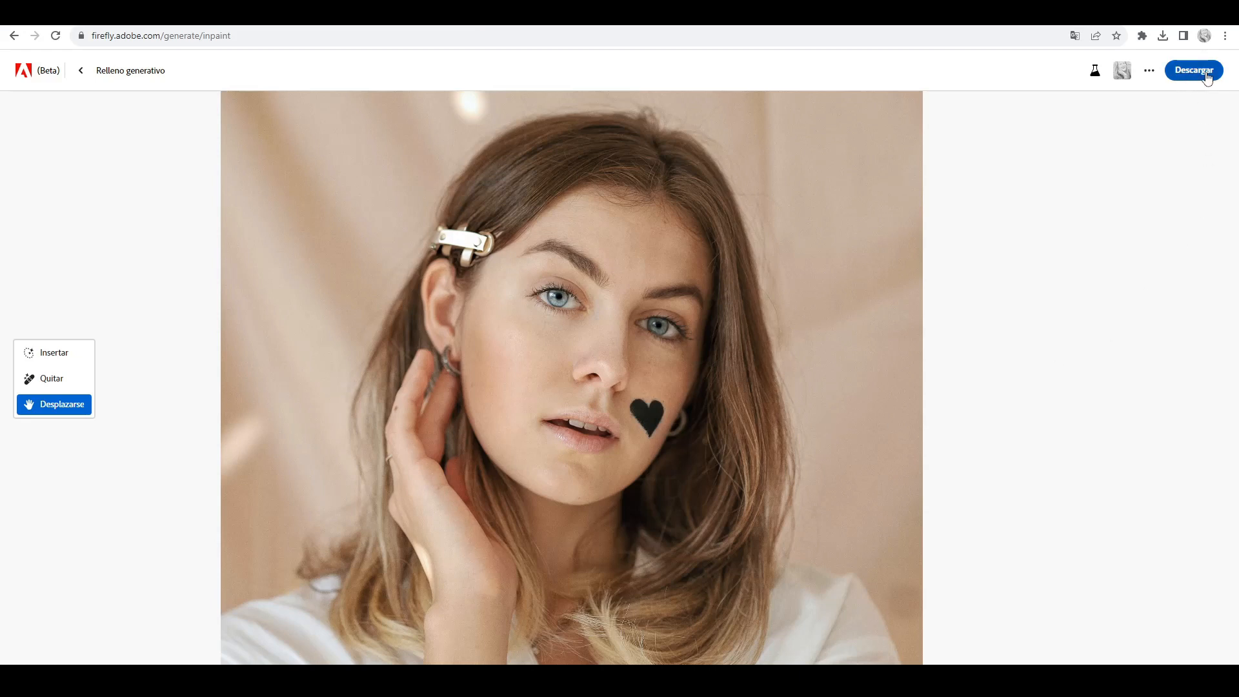